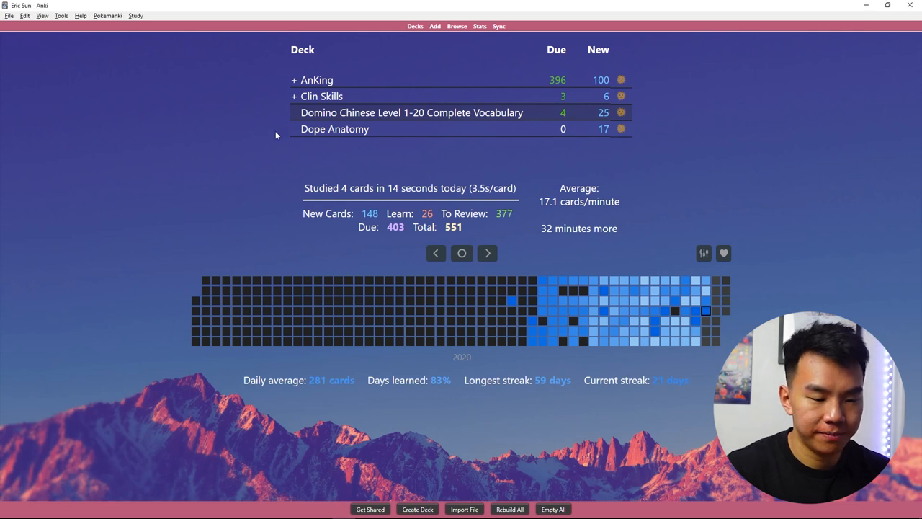
pyautogui.moveTo(317, 80)
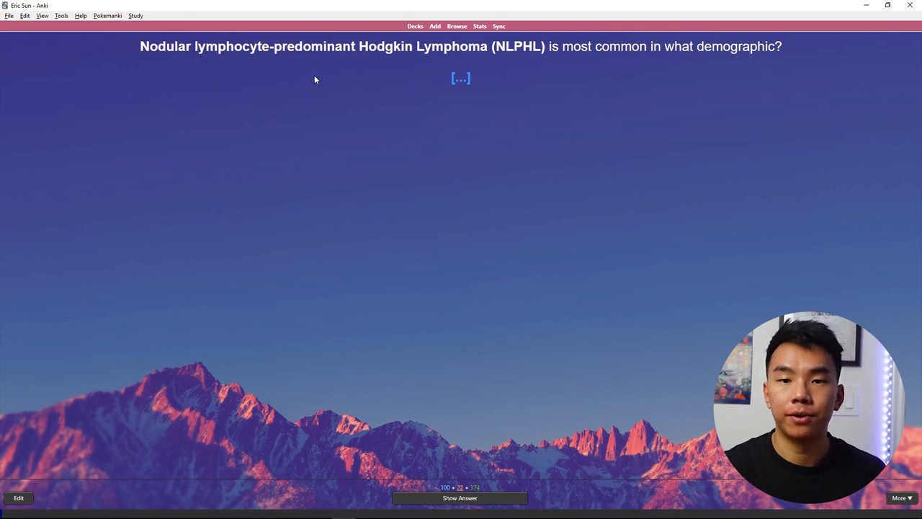
# Rate two AnKing cards Good, then briefly enter and leave the Clin Skills review
pyautogui.click(459, 498)
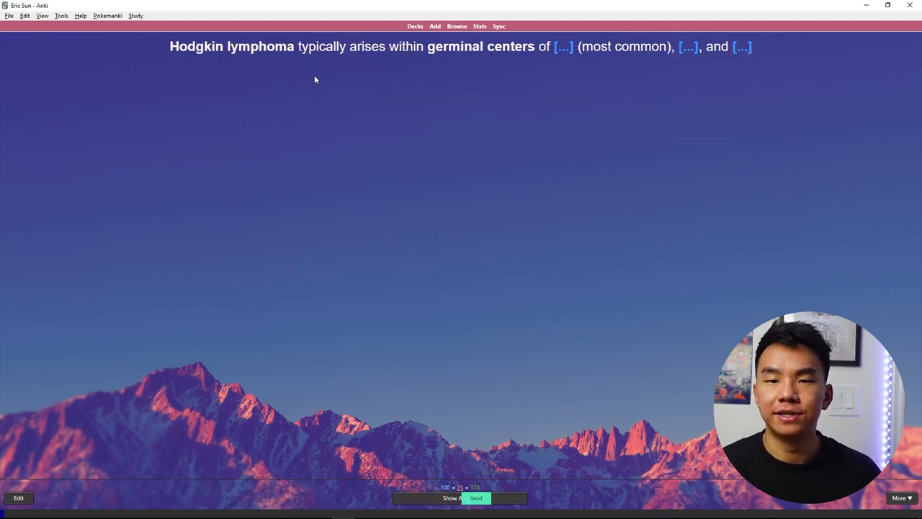
pyautogui.click(476, 498)
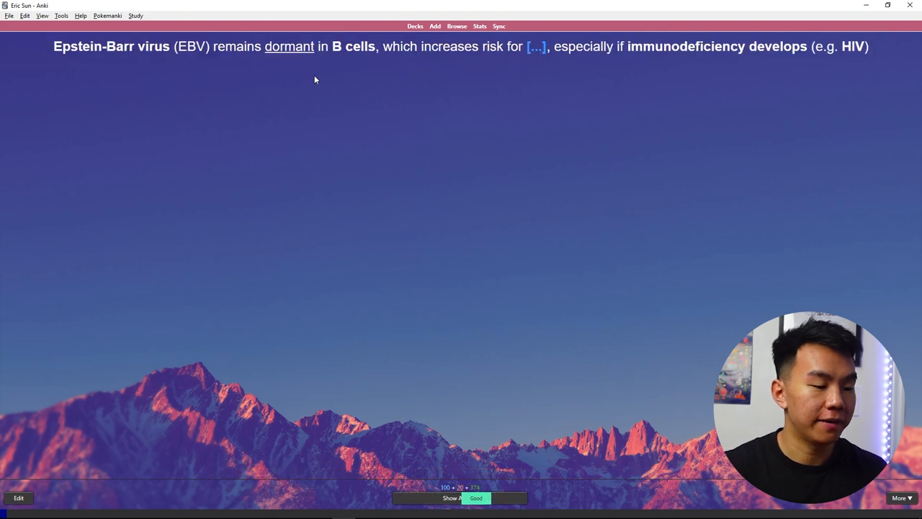
pyautogui.click(452, 498)
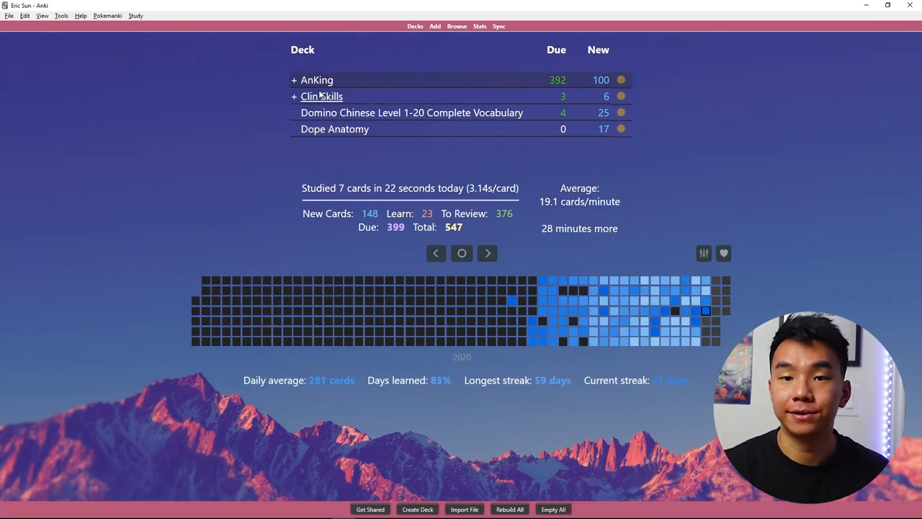
pyautogui.click(321, 95)
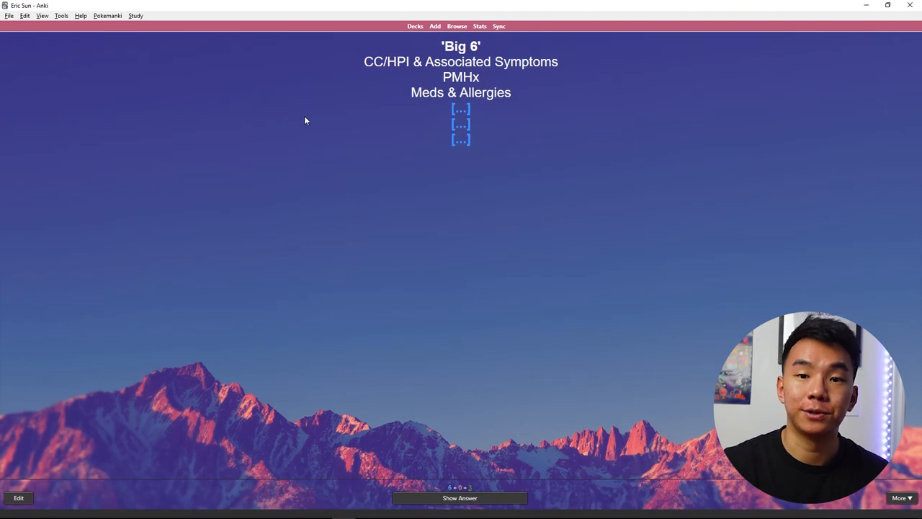
pyautogui.click(460, 498)
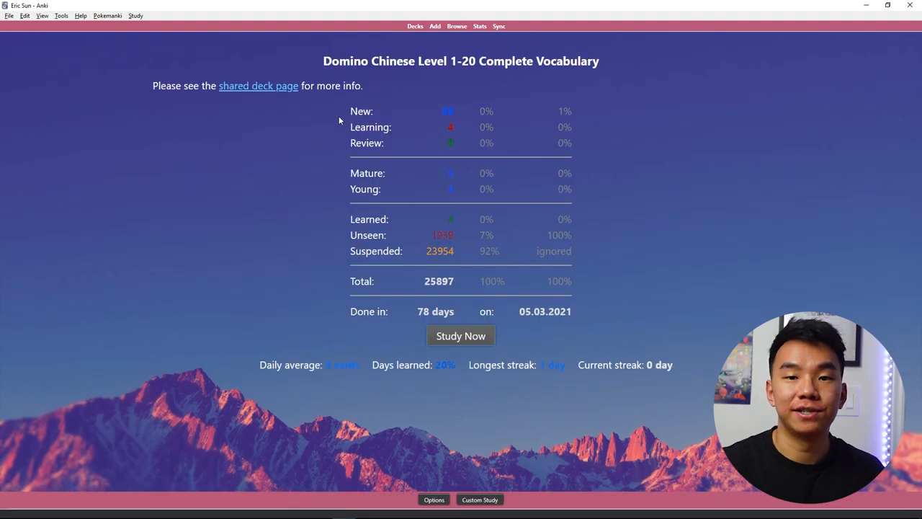
# Study the Domino Chinese 'Day time' card as Good, then open Dope Anatomy
pyautogui.click(460, 336)
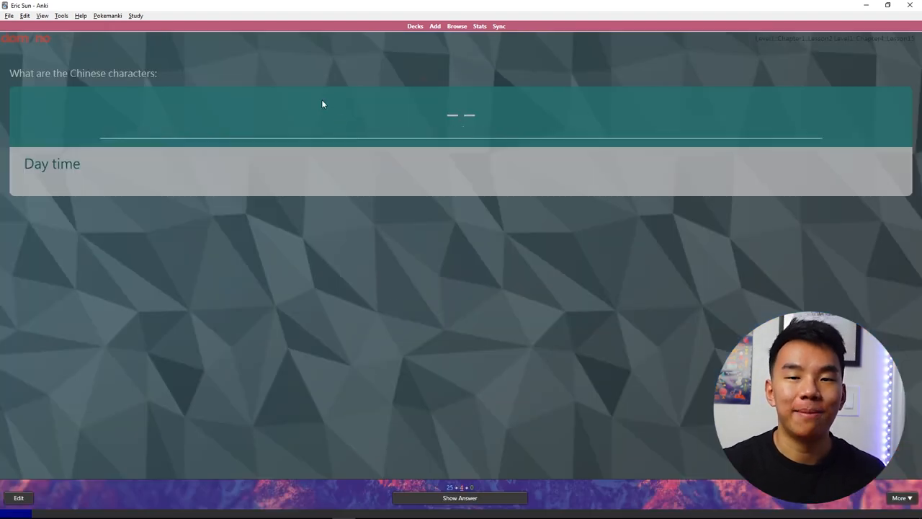
pyautogui.click(460, 498)
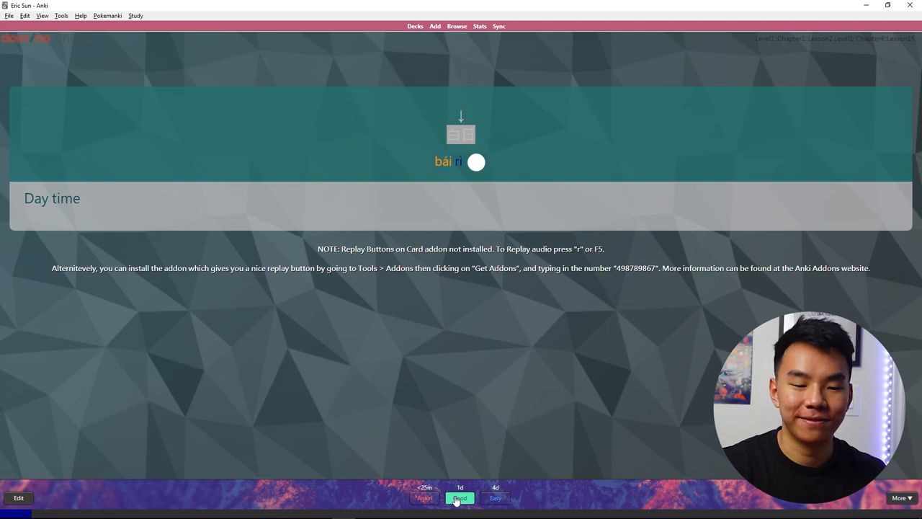
pyautogui.click(459, 498)
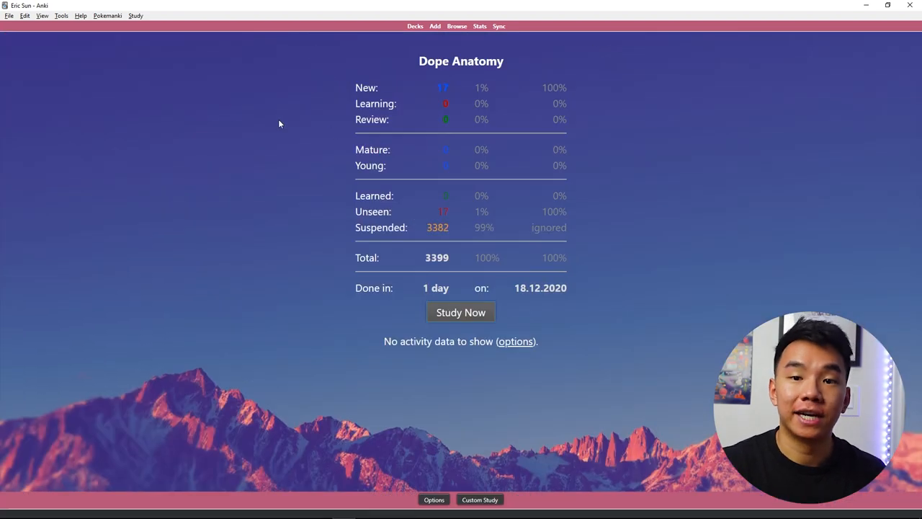
pyautogui.click(461, 312)
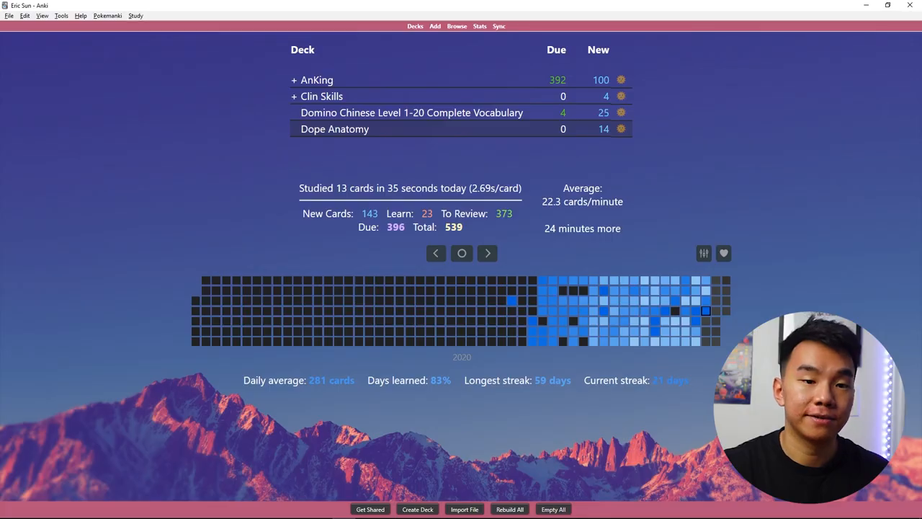
pyautogui.moveTo(120, 90)
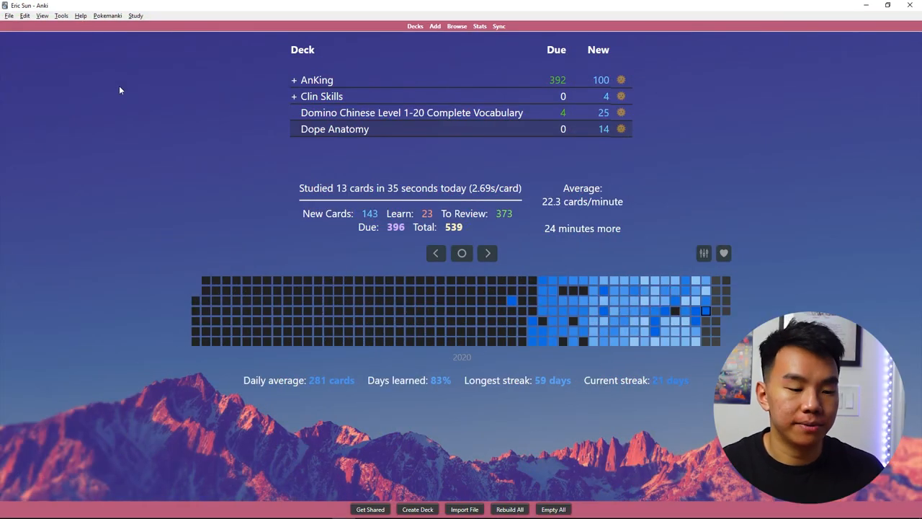
pyautogui.moveTo(80, 89)
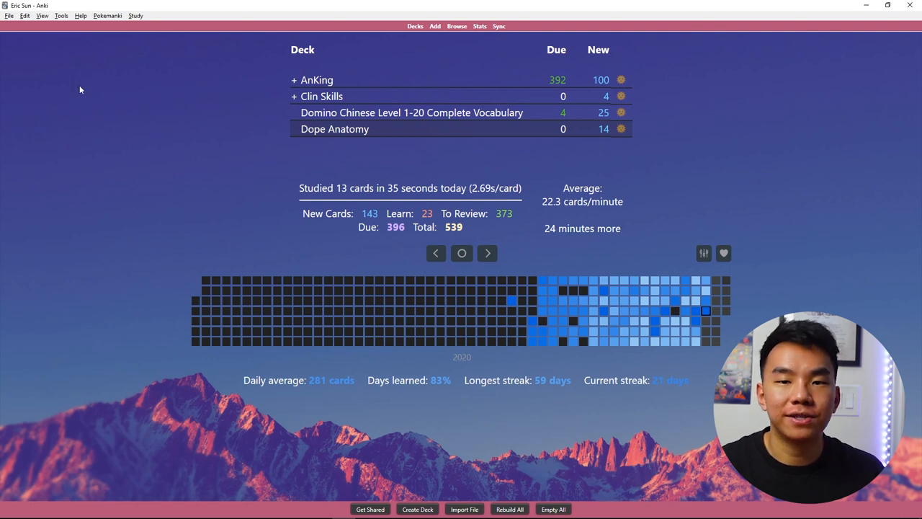
# Open the File menu with profile and import/export options
pyautogui.click(9, 15)
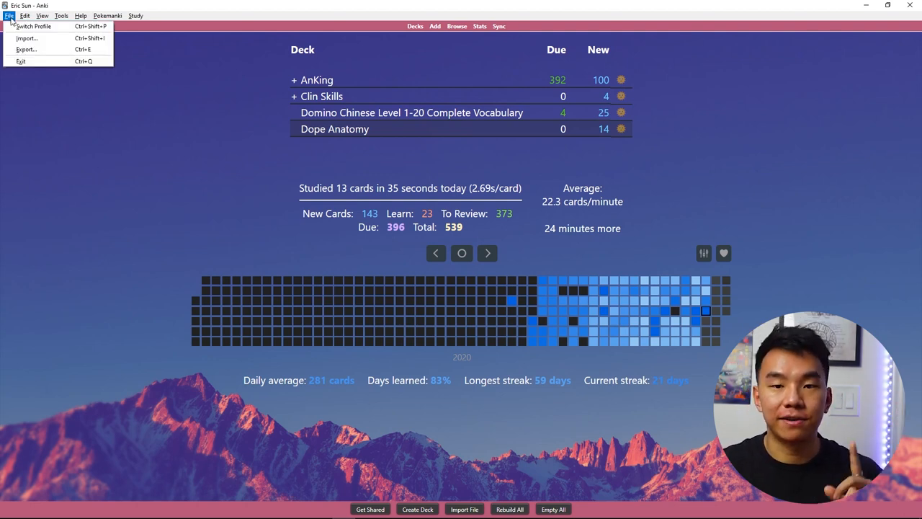
pyautogui.click(27, 38)
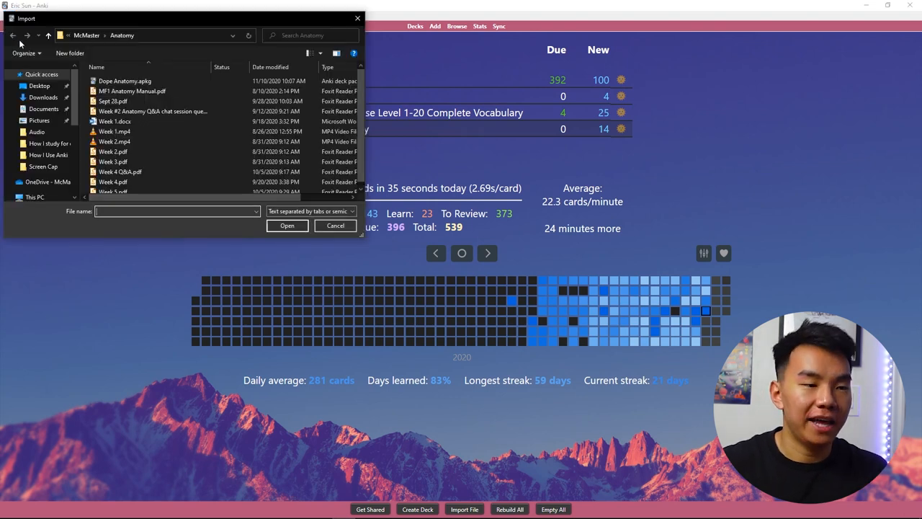
pyautogui.click(125, 81)
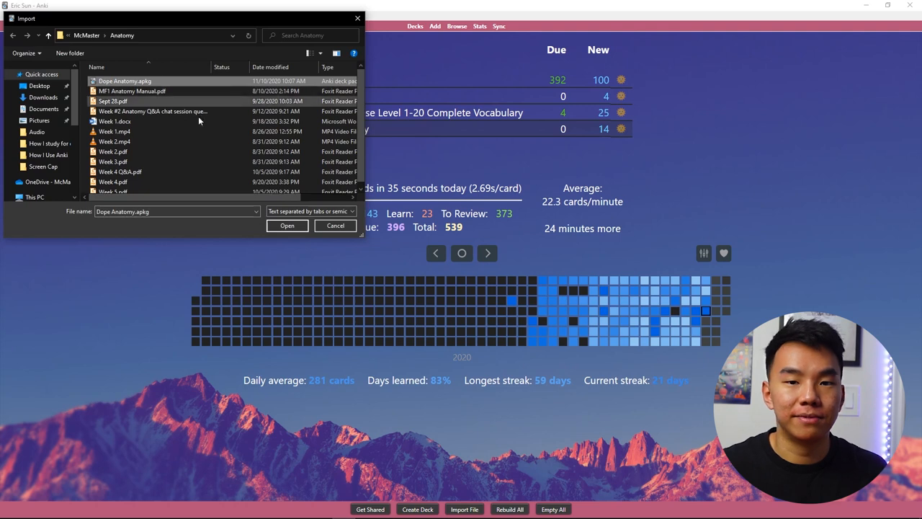
pyautogui.click(287, 225)
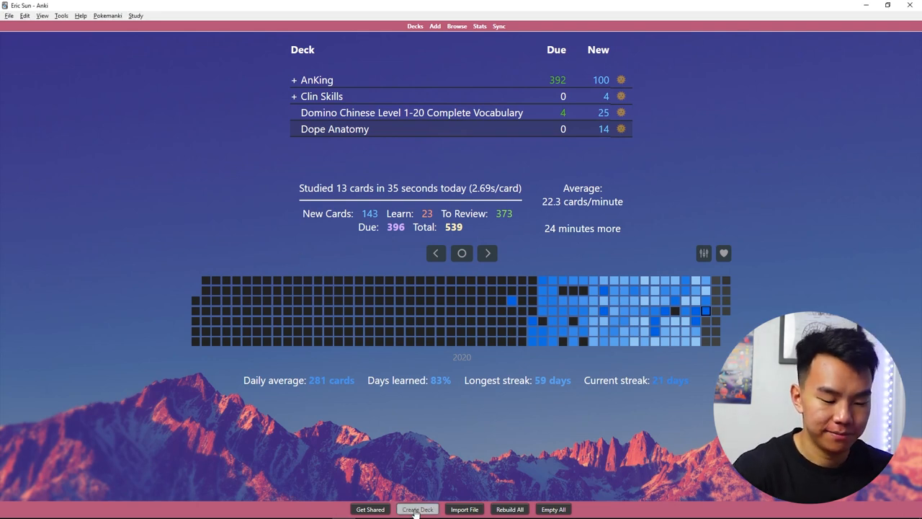
# Create the deck 'YouTube Tutorial' and open its empty overview
pyautogui.click(418, 510)
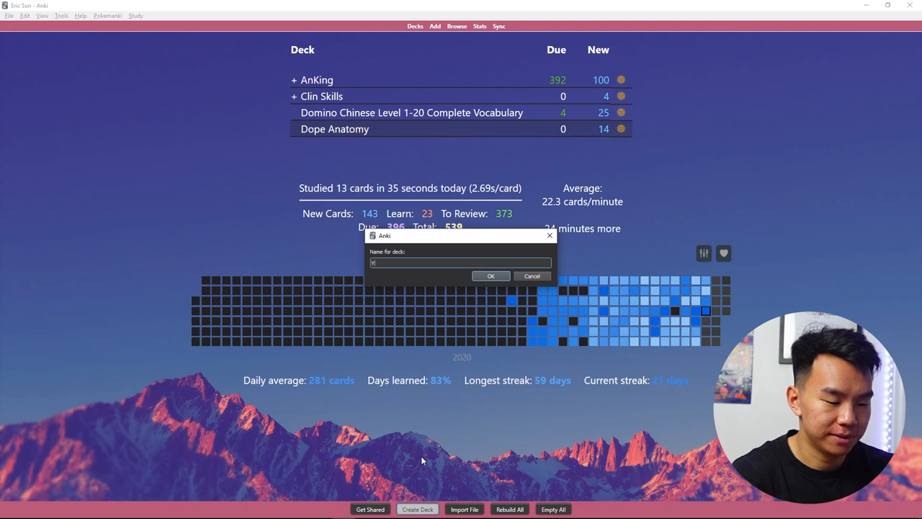
pyautogui.write('outube Tutorial')
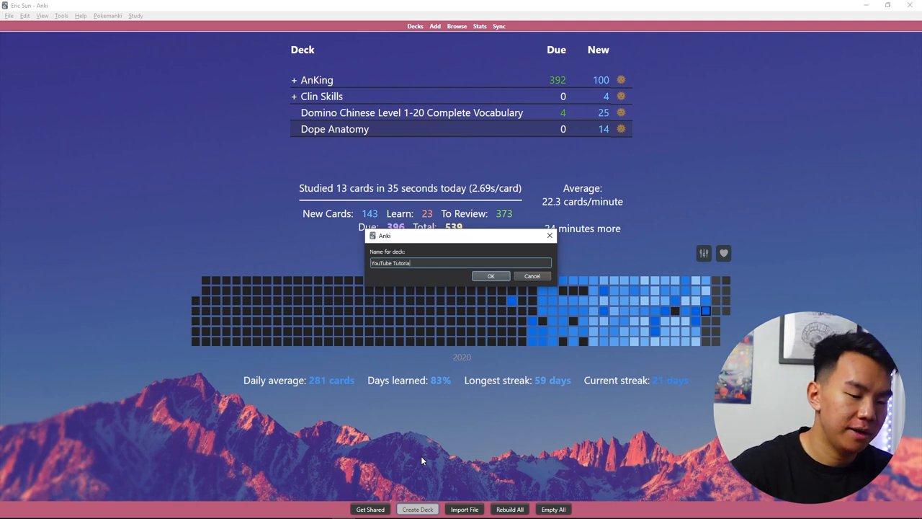
pyautogui.click(490, 276)
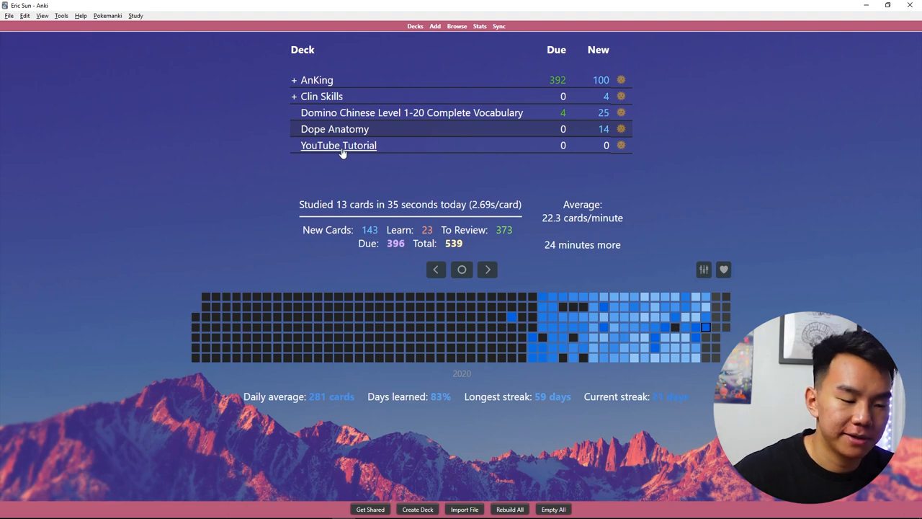
pyautogui.click(338, 145)
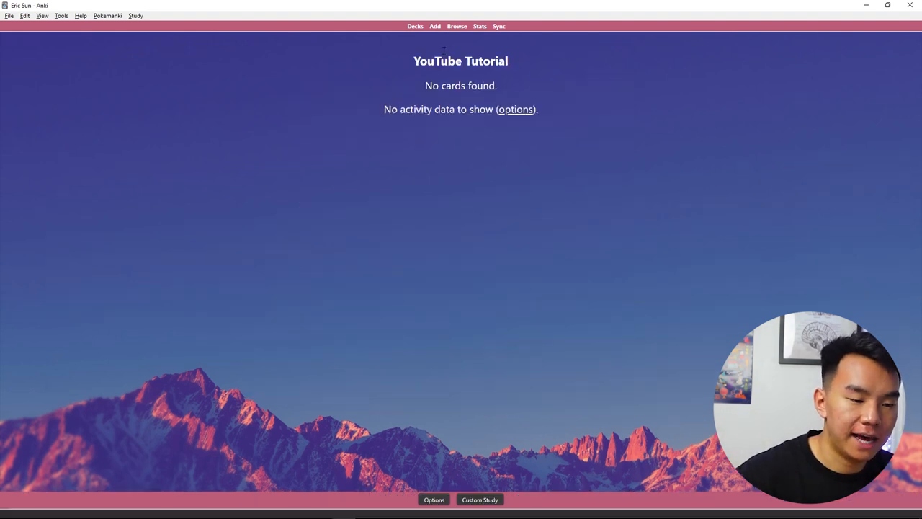
# Start a new Cloze-AnKingMaster note with YouTube Tutorial as the destination deck
pyautogui.click(434, 26)
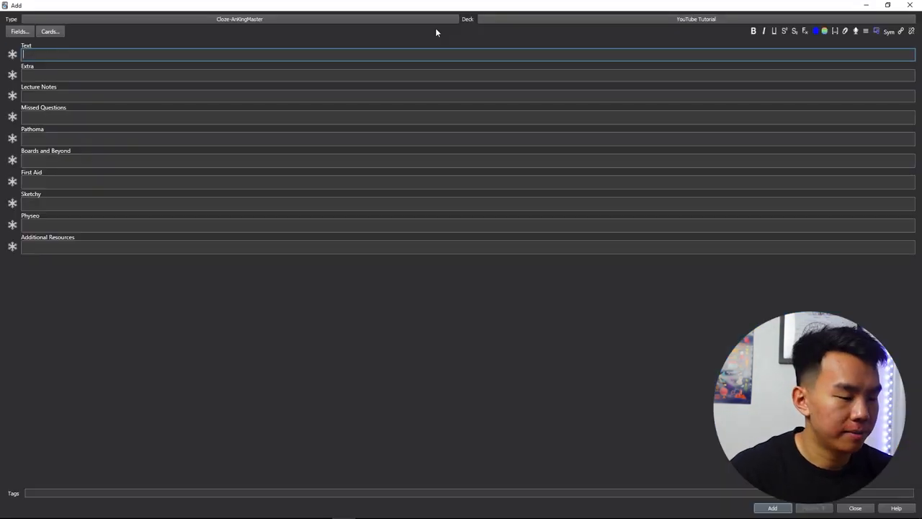
pyautogui.moveTo(414, 31)
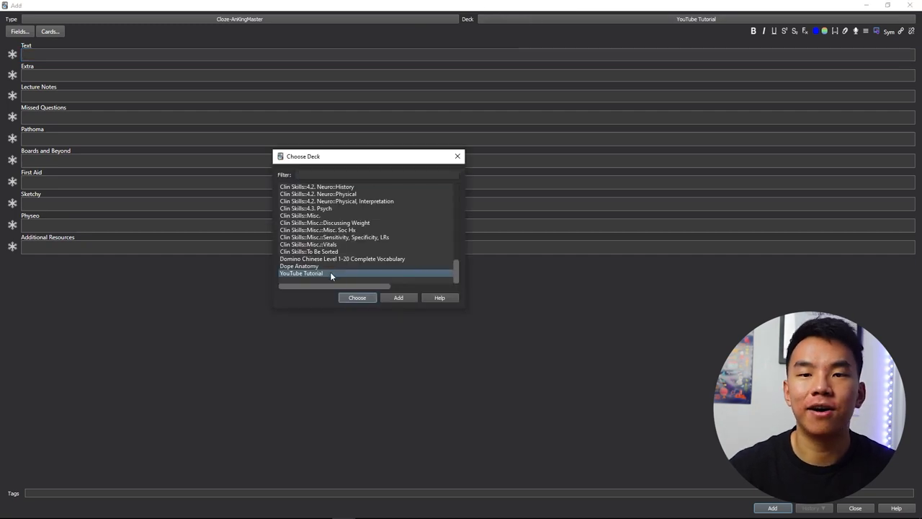
pyautogui.moveTo(363, 297)
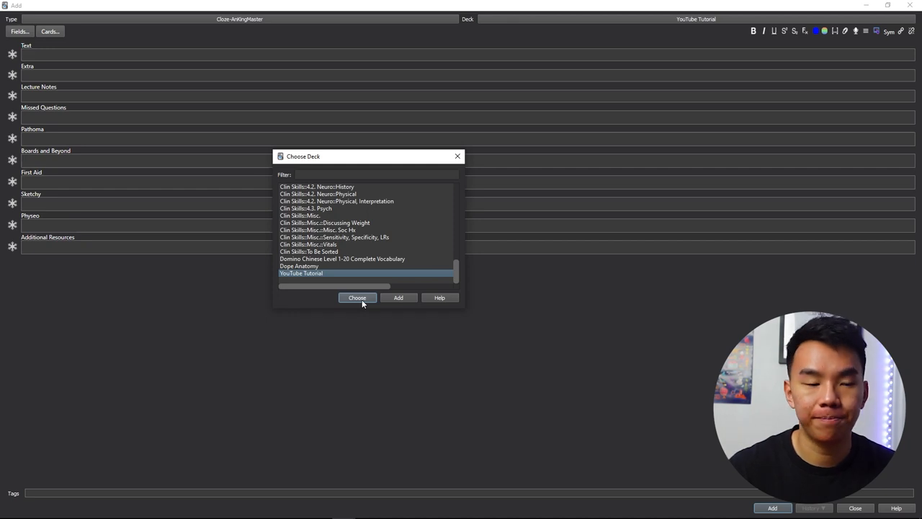
pyautogui.click(357, 297)
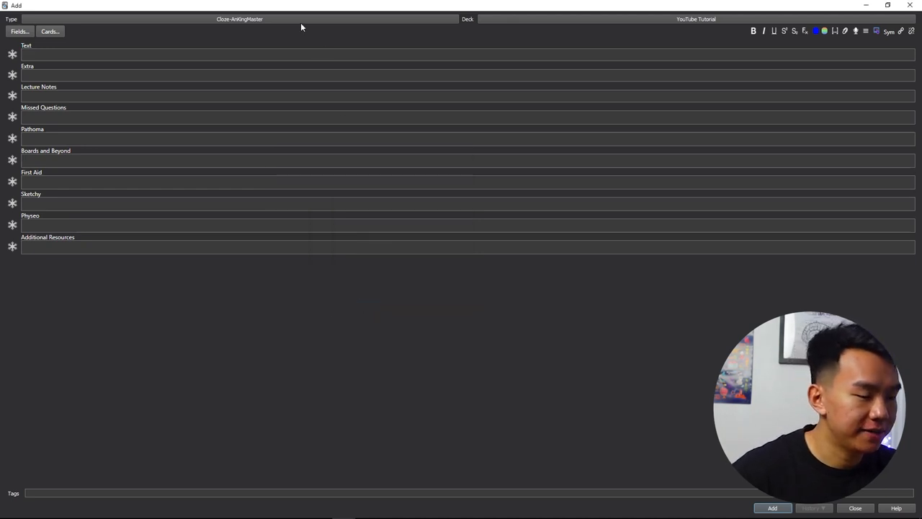
pyautogui.click(240, 18)
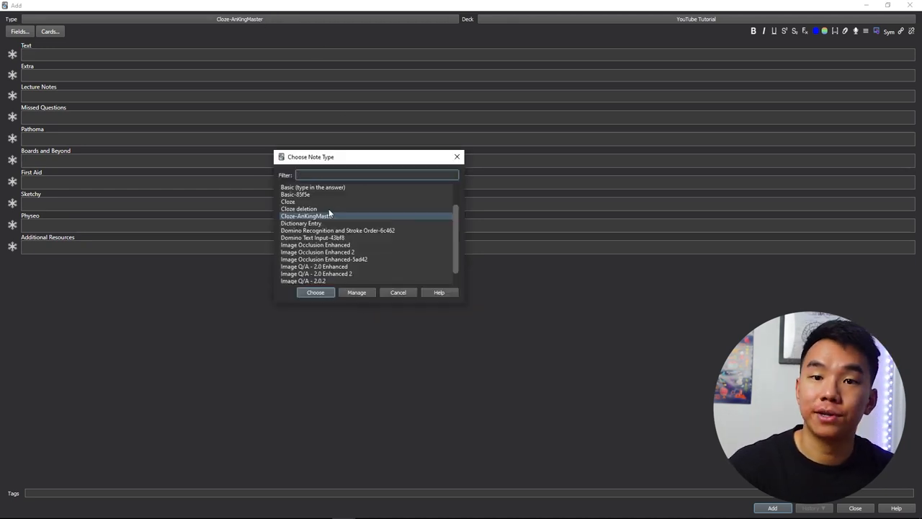
pyautogui.click(288, 201)
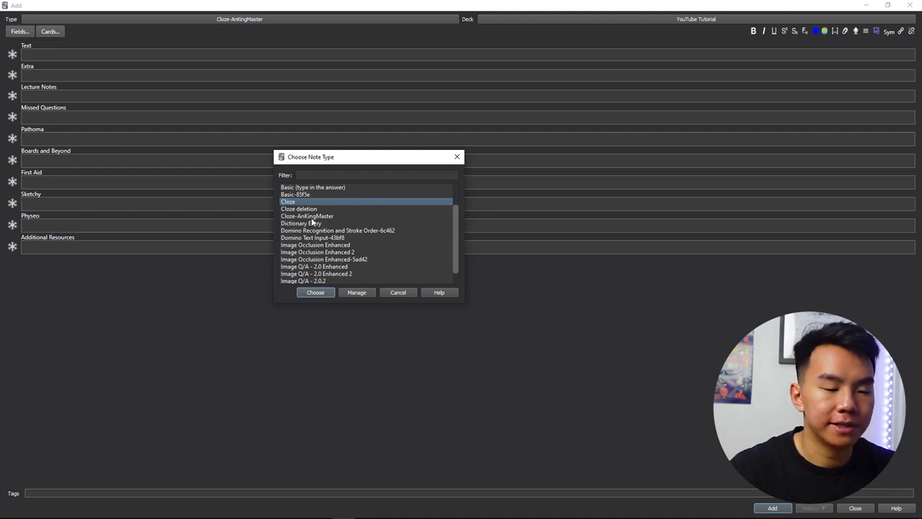
pyautogui.click(307, 216)
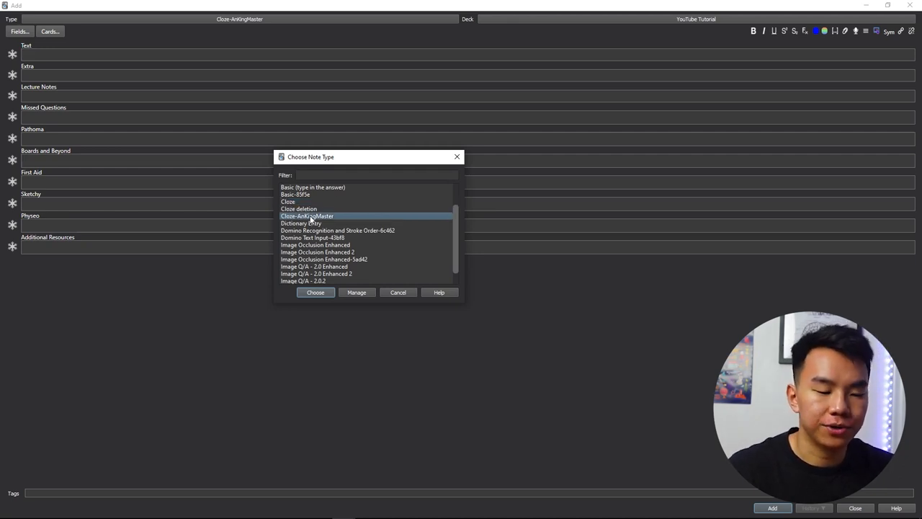
pyautogui.click(315, 292)
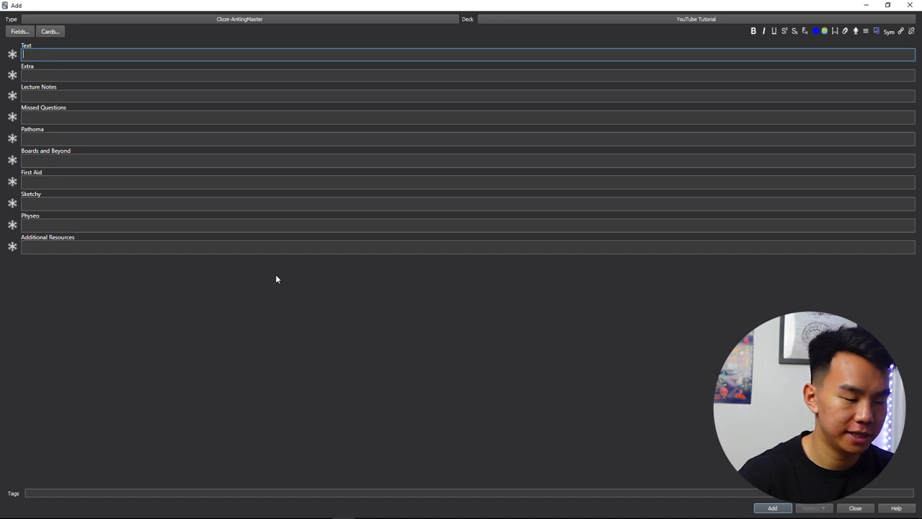
# Add the note 'The {{c1::mitochondria}} is the powerhouse of the cell'
pyautogui.write('The mitochondria is the po')
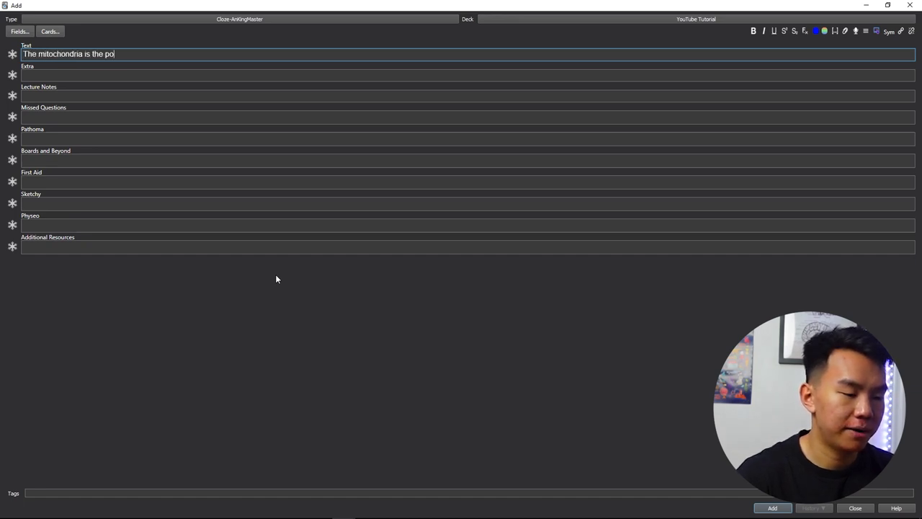
pyautogui.write('werhouse of the ce')
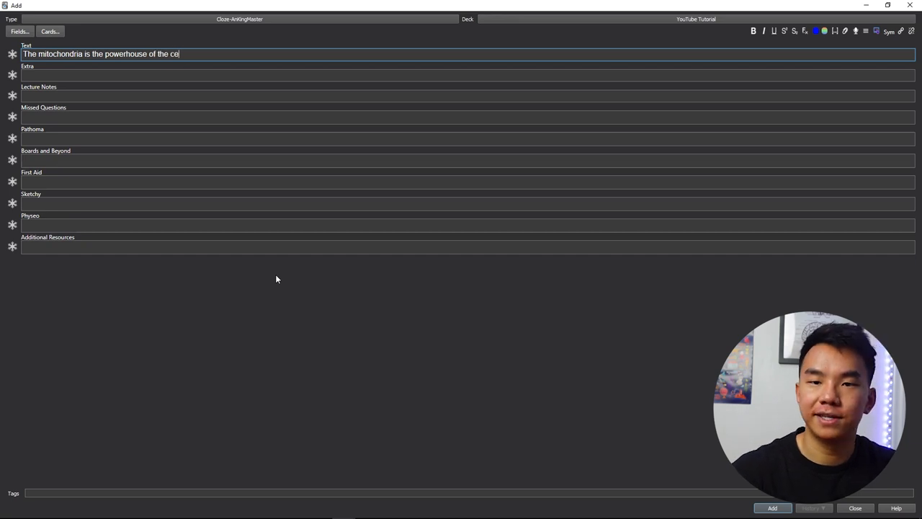
pyautogui.write('ll')
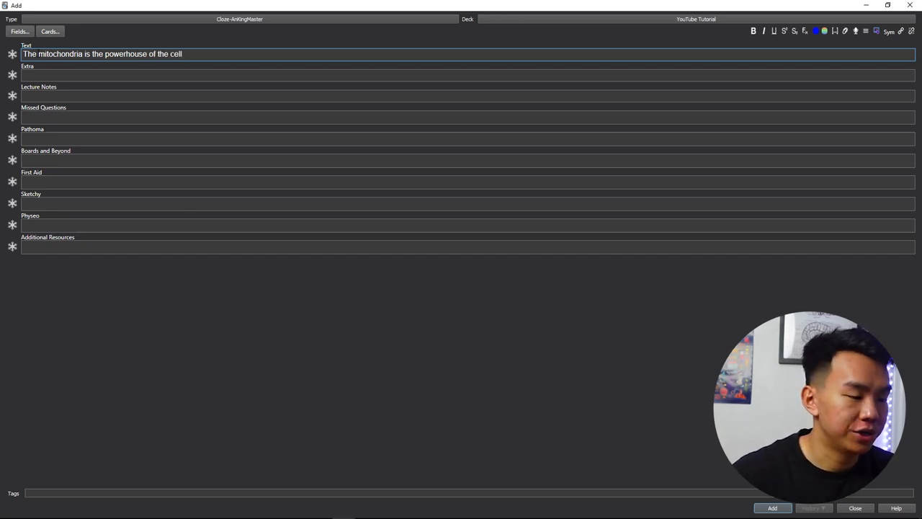
pyautogui.doubleClick(59, 53)
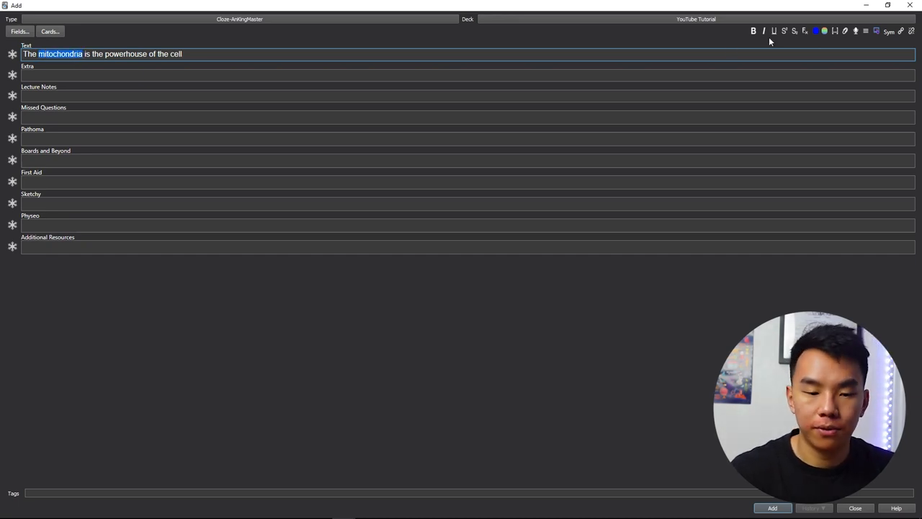
pyautogui.moveTo(834, 31)
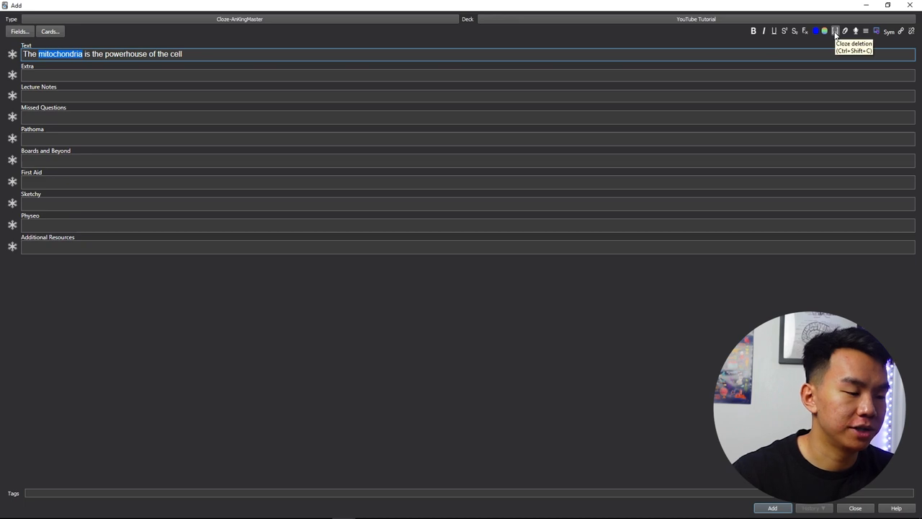
pyautogui.click(836, 31)
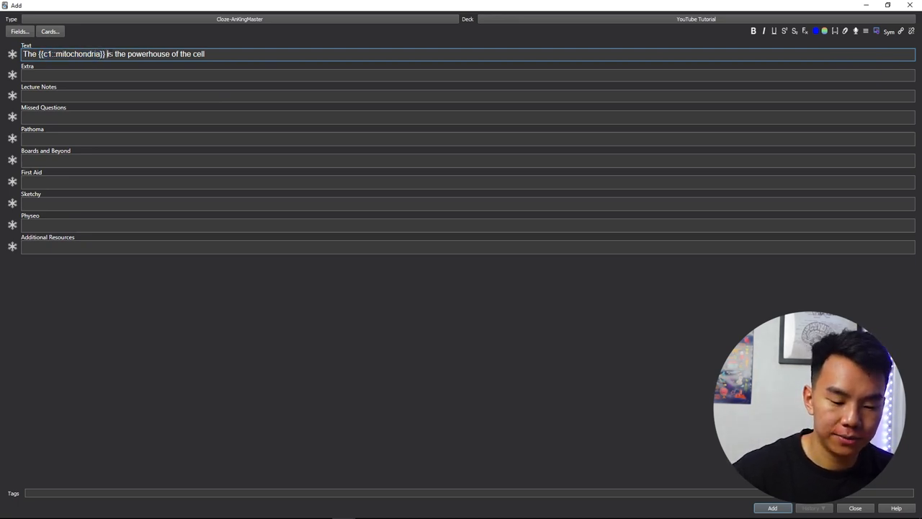
pyautogui.click(772, 508)
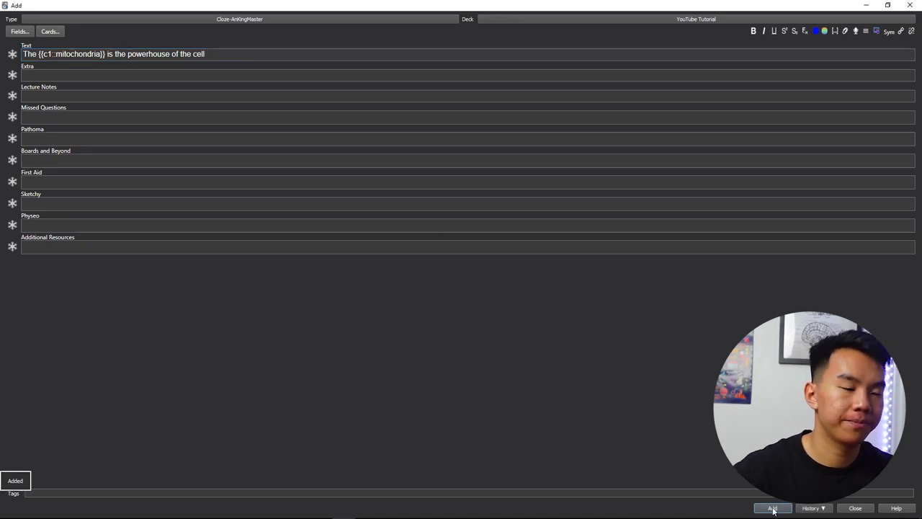
# Write 'The Taj Mahal is in India' with Taj Mahal and India as c1 clozes
pyautogui.click(772, 508)
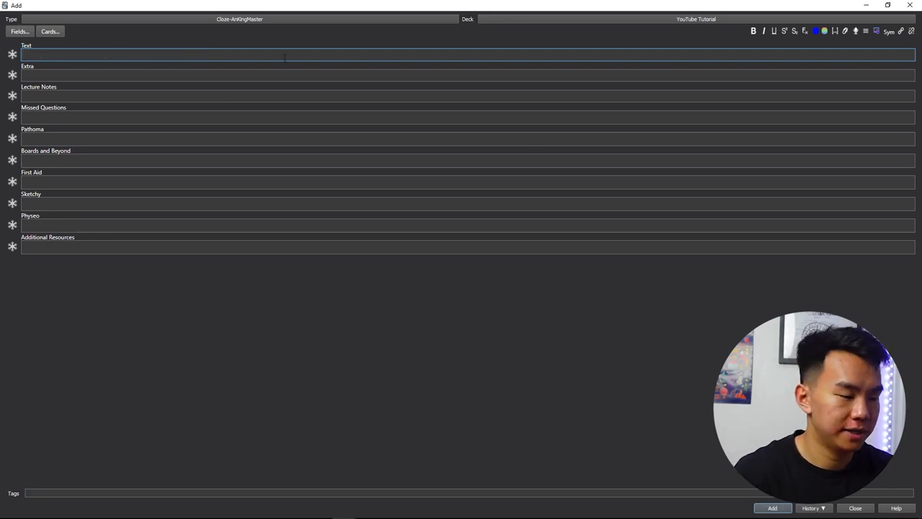
pyautogui.write('The')
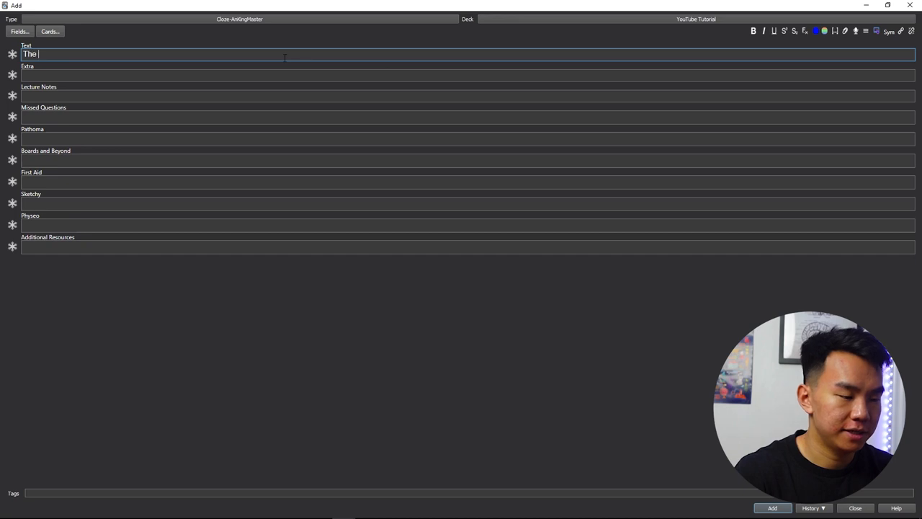
pyautogui.write('Taj Mahal is in Indi')
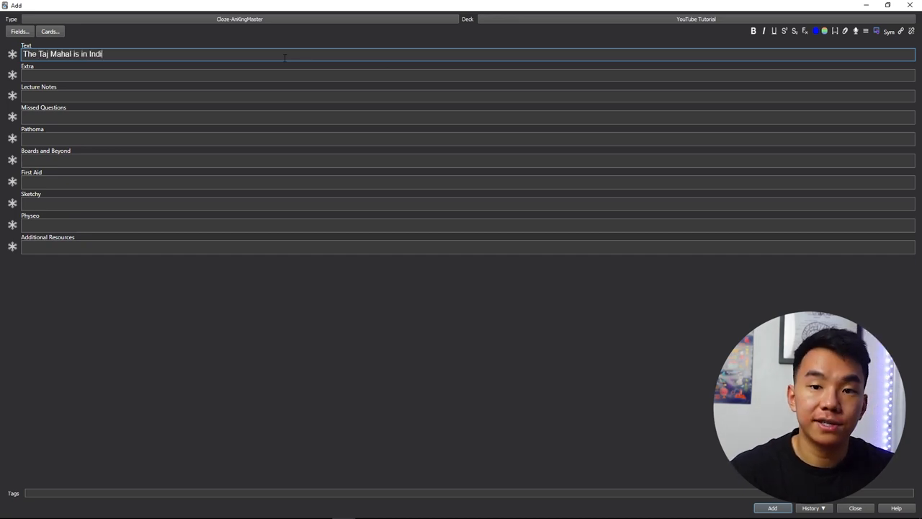
pyautogui.write('a}}')
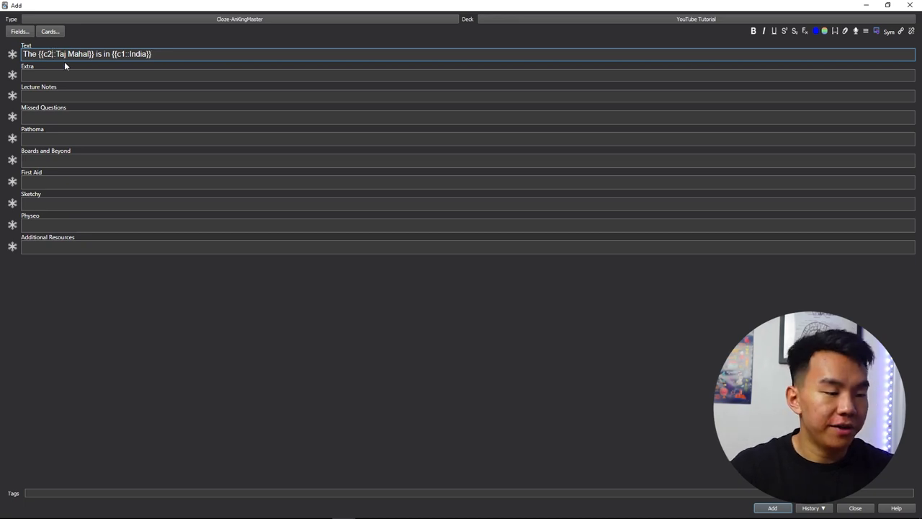
pyautogui.moveTo(72, 91)
pyautogui.write('1')
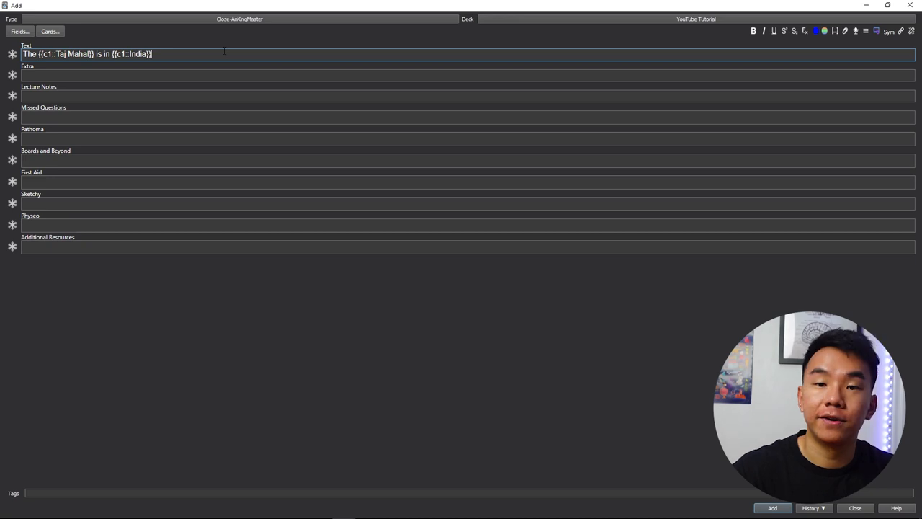
pyautogui.press('enter')
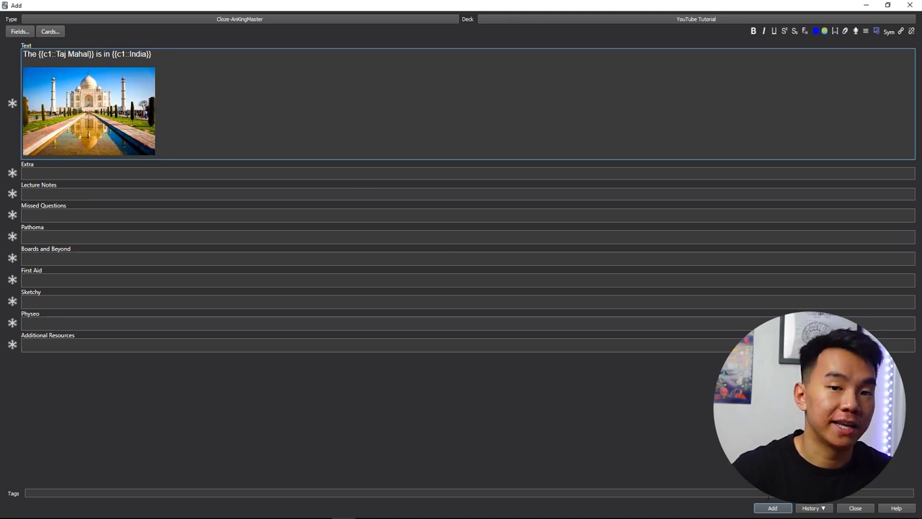
# Add the Taj Mahal cloze note with its photo to YouTube Tutorial
pyautogui.click(772, 508)
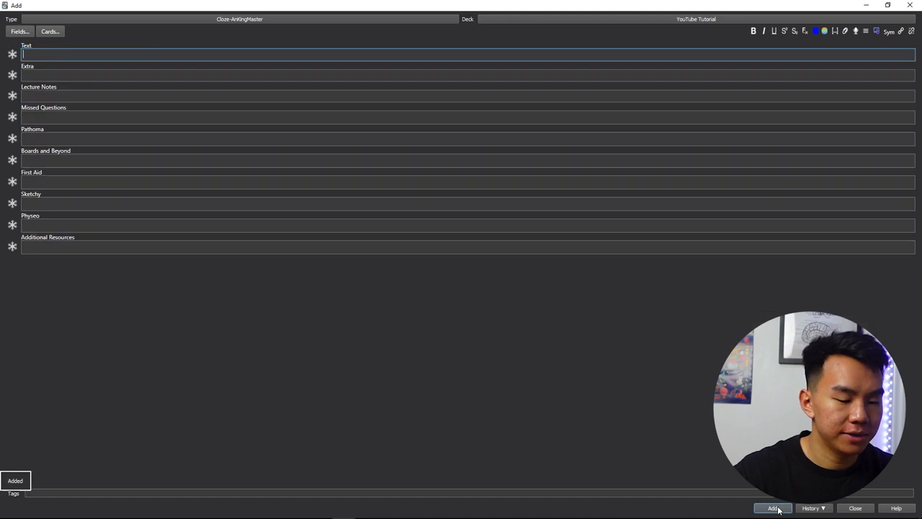
# Close the Add window and begin reviewing the YouTube Tutorial deck
pyautogui.click(772, 508)
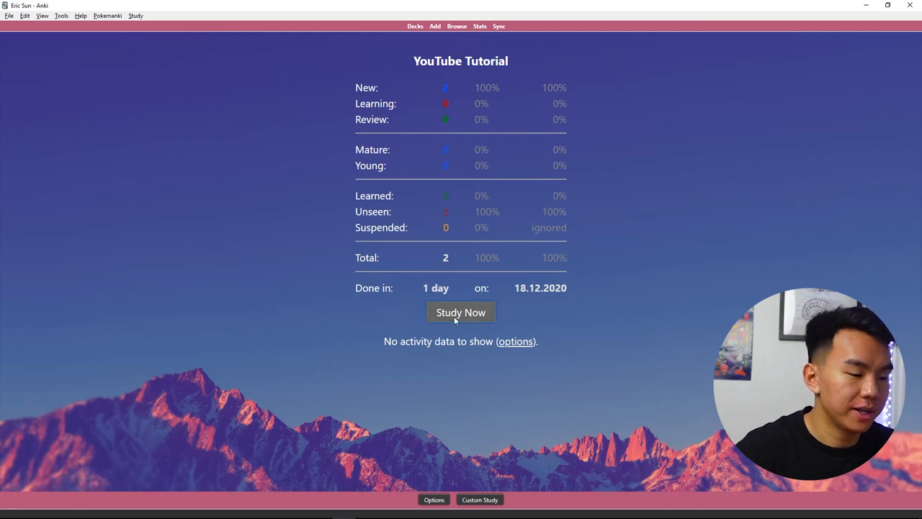
pyautogui.click(460, 312)
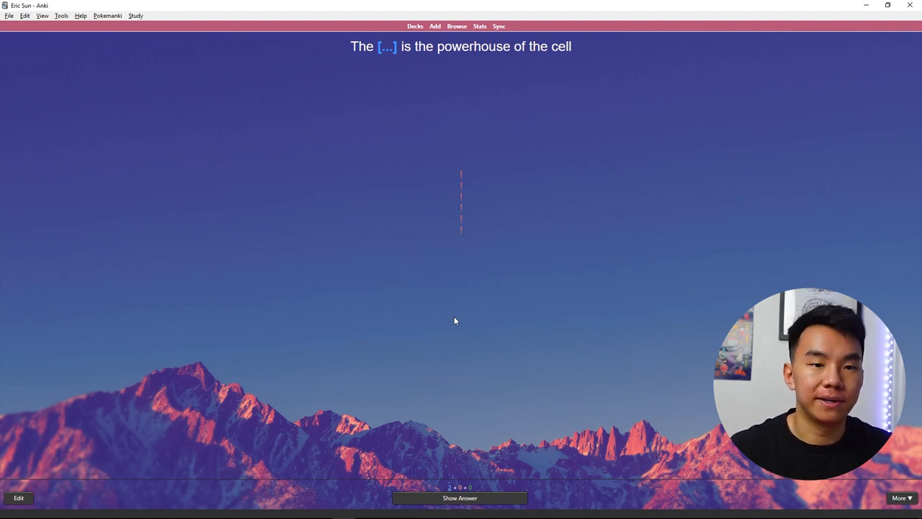
# Reveal and answer the mitochondria cloze card to reach the next card
pyautogui.click(460, 498)
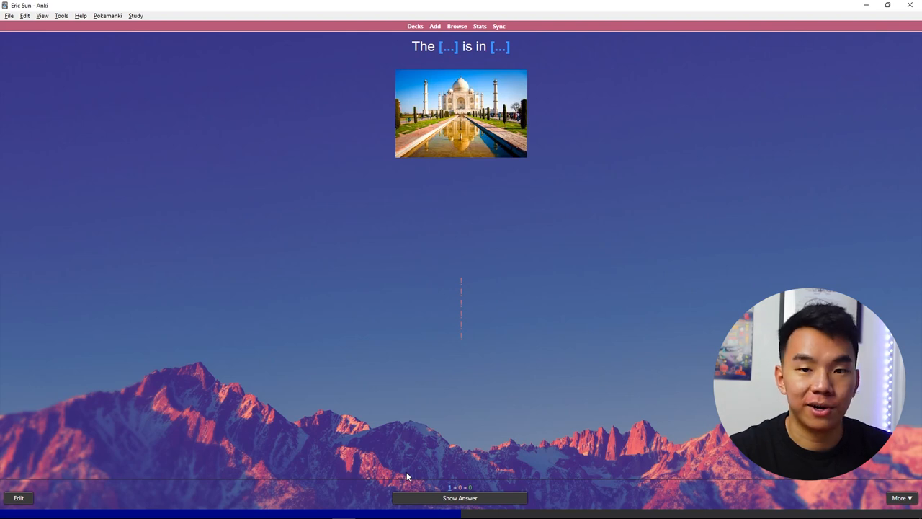
# Reveal the Taj Mahal card's answer showing Taj Mahal and India
pyautogui.click(459, 498)
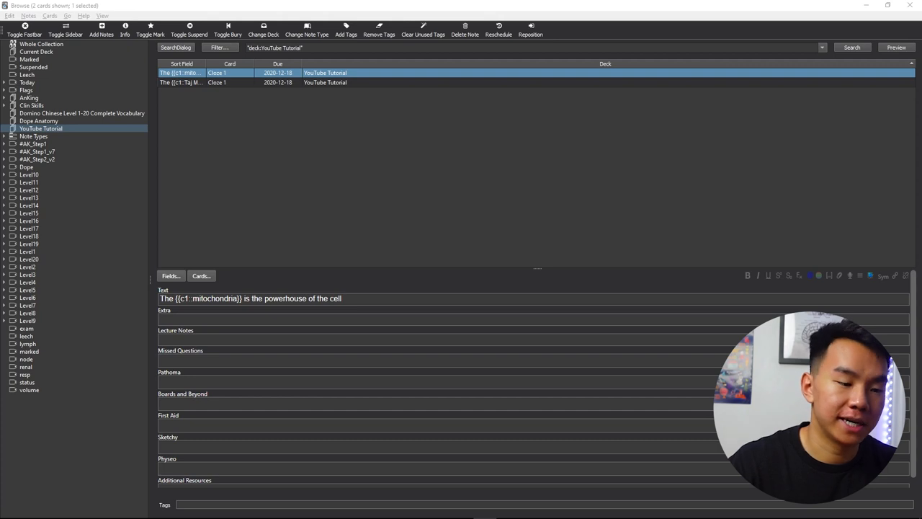
pyautogui.moveTo(301, 111)
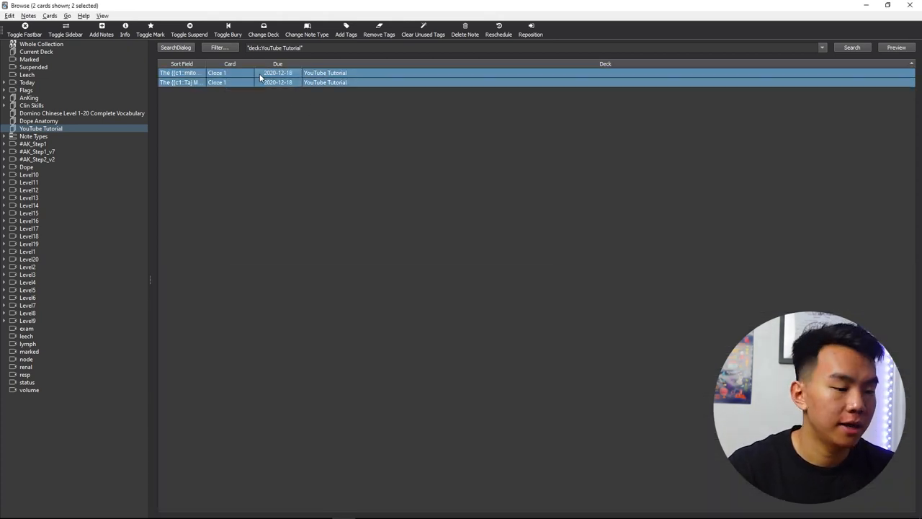
# Reset both YouTube Tutorial cards to new with Cards > Forget
pyautogui.click(189, 30)
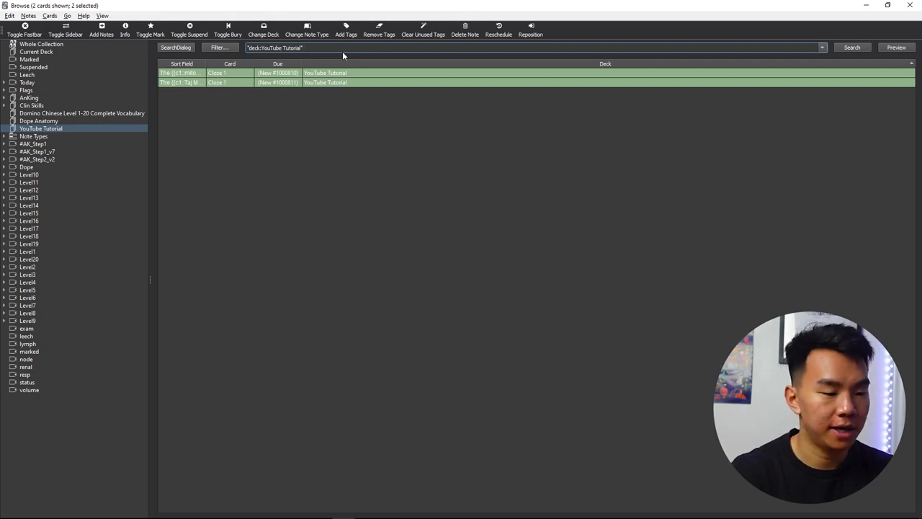
# Filter the YouTube Tutorial deck's browser search by 'taj mahal' to show that card
pyautogui.write('tai')
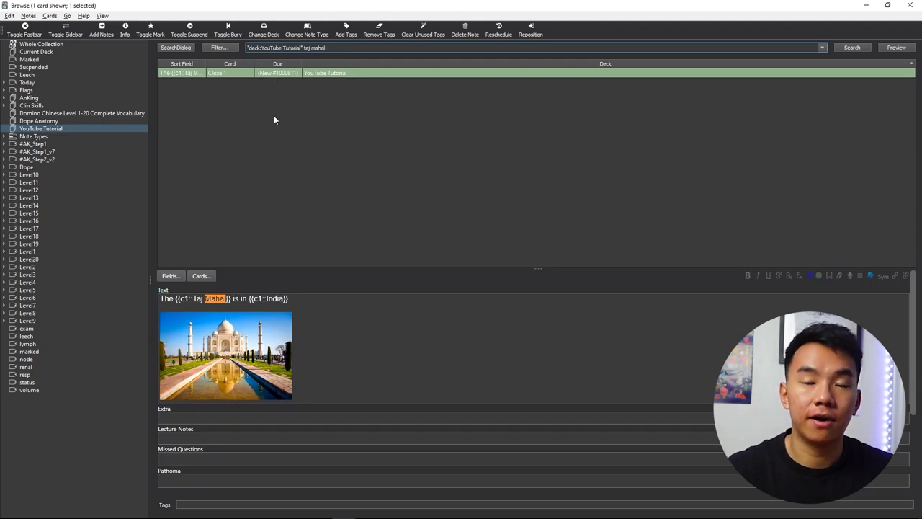
pyautogui.moveTo(181, 239)
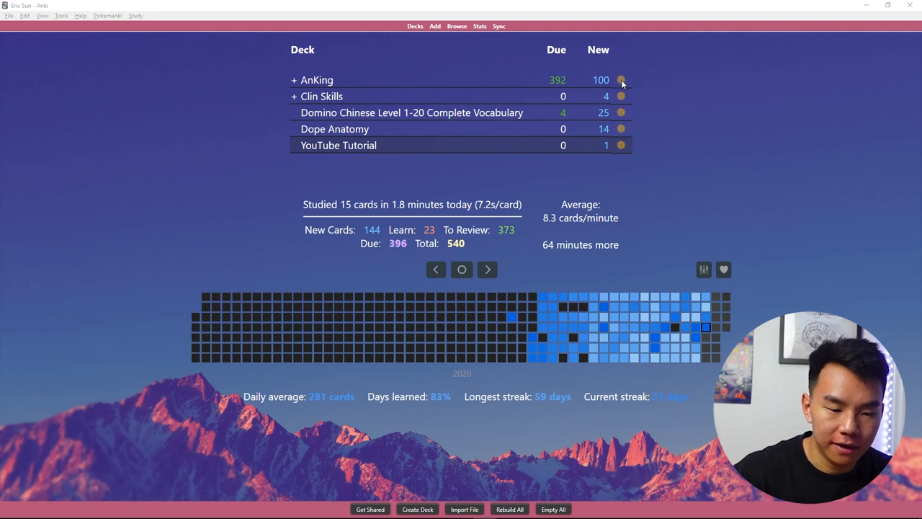
# Leave the browser and open the AnKing deck's gear settings from the deck list
pyautogui.click(621, 80)
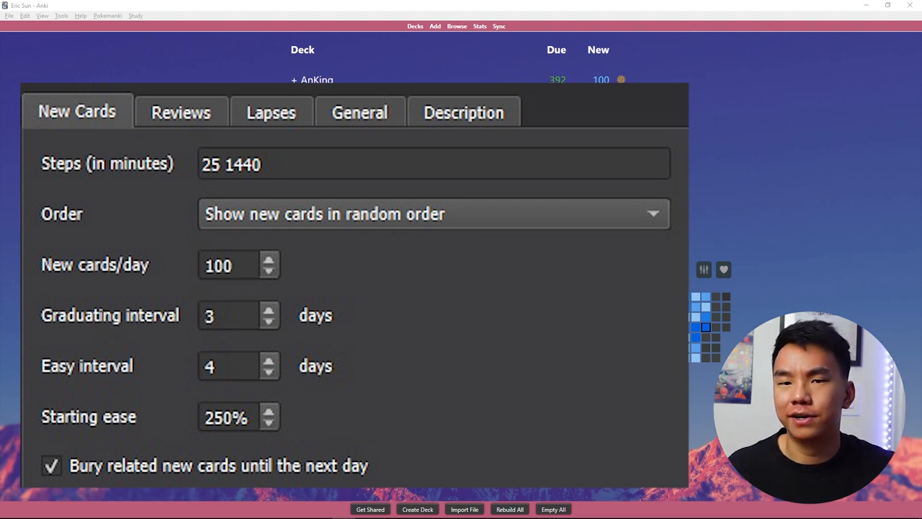
# Show the AnKing Reviews settings: 9999 reviews per day, 150% easy bonus, 180-day interval
pyautogui.click(181, 112)
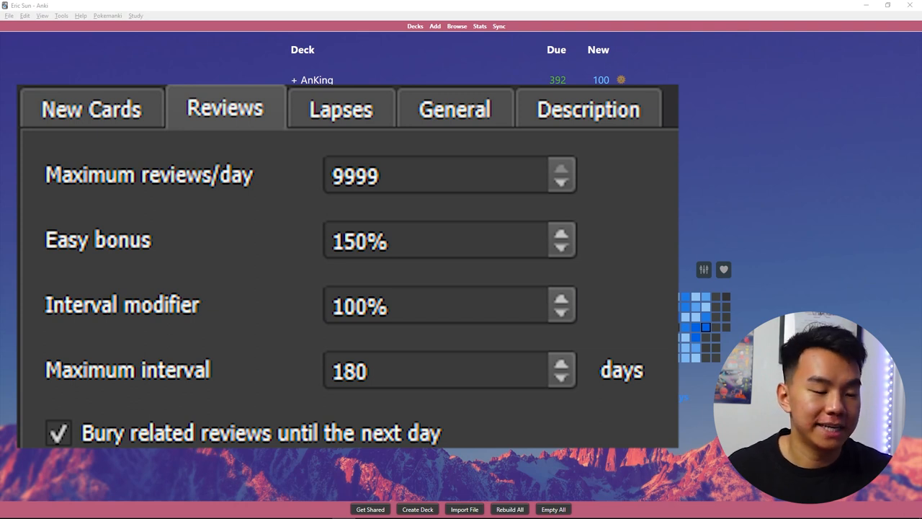
# Show the Lapses settings: 30 1440 steps, 30% new interval, leech threshold 4
pyautogui.click(340, 109)
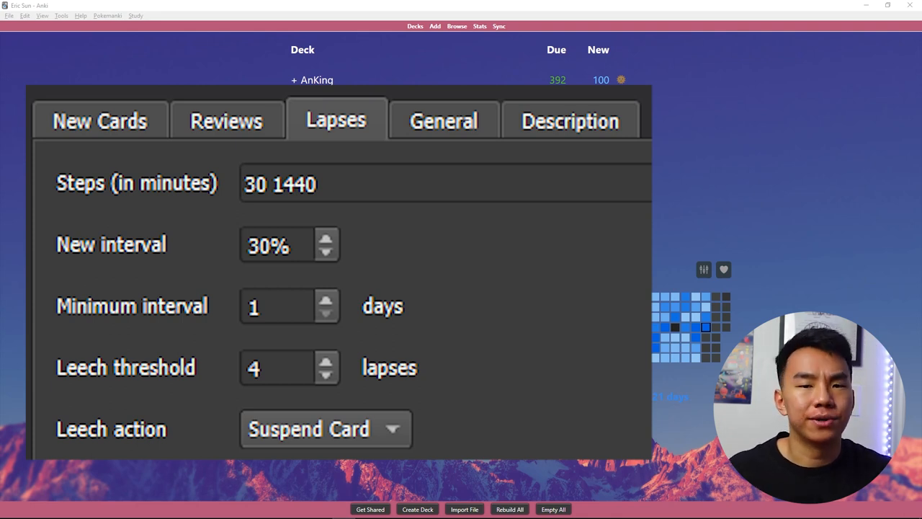
# Move past the Lapses tab, ending back at the deck list
pyautogui.click(443, 121)
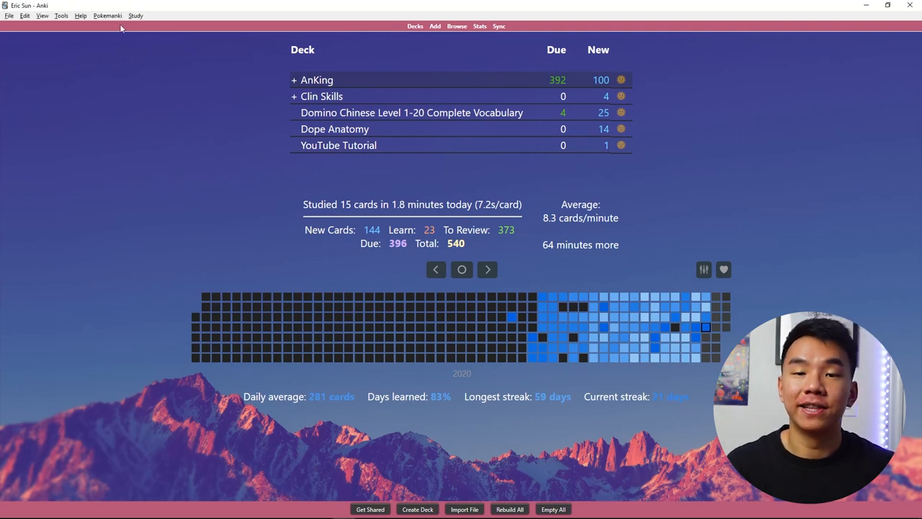
# Browse the installed add-ons list, then close it
pyautogui.click(60, 15)
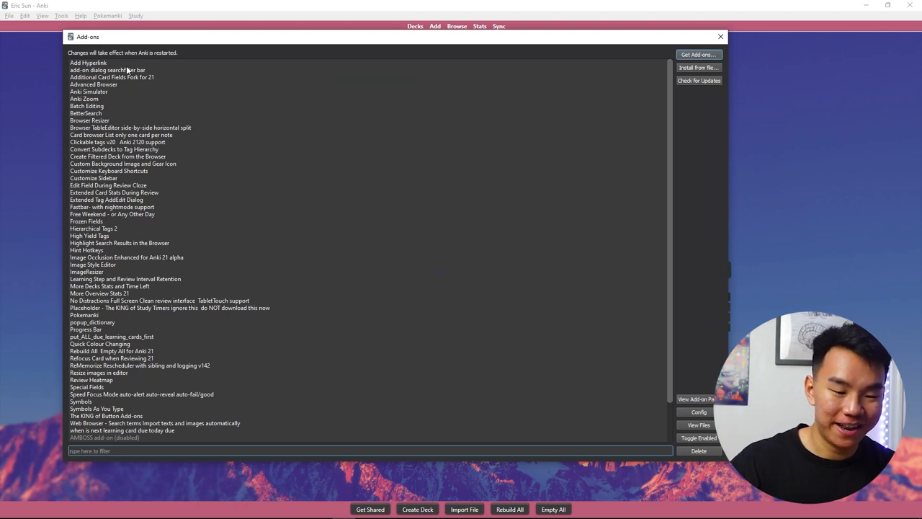
pyautogui.click(154, 423)
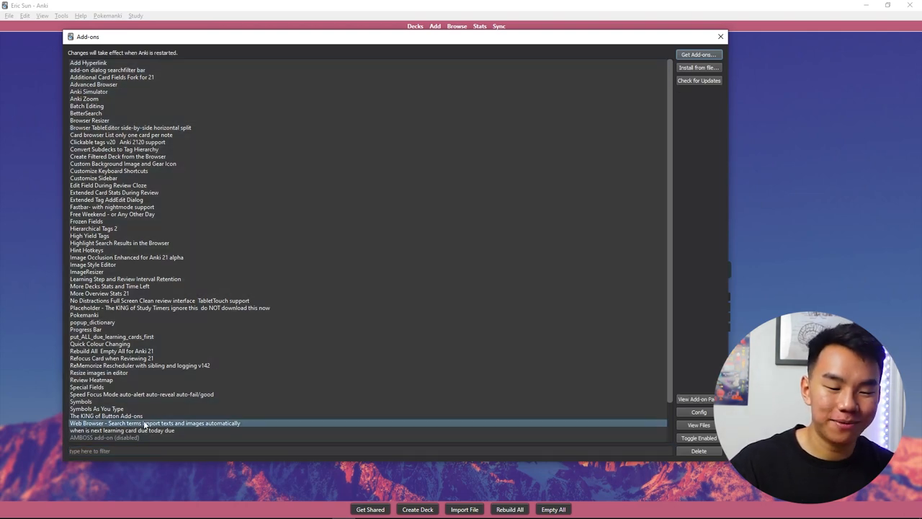
pyautogui.moveTo(151, 413)
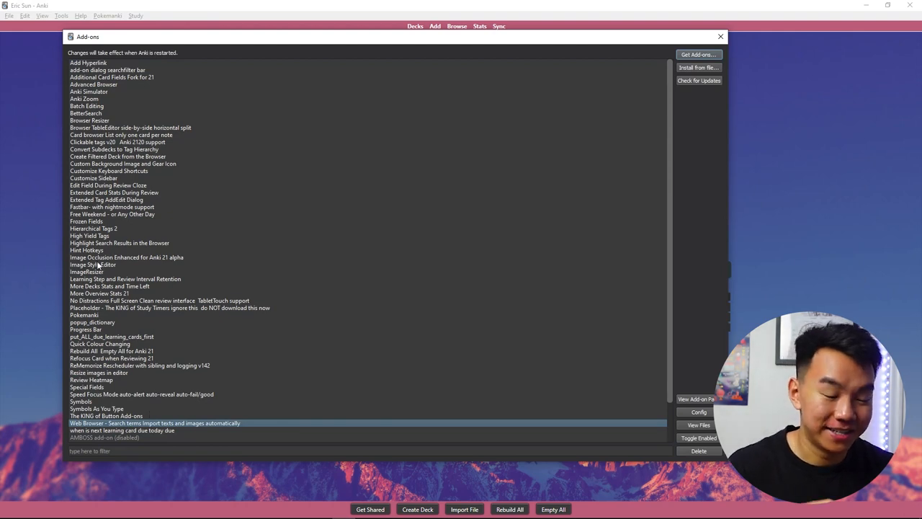
pyautogui.click(126, 257)
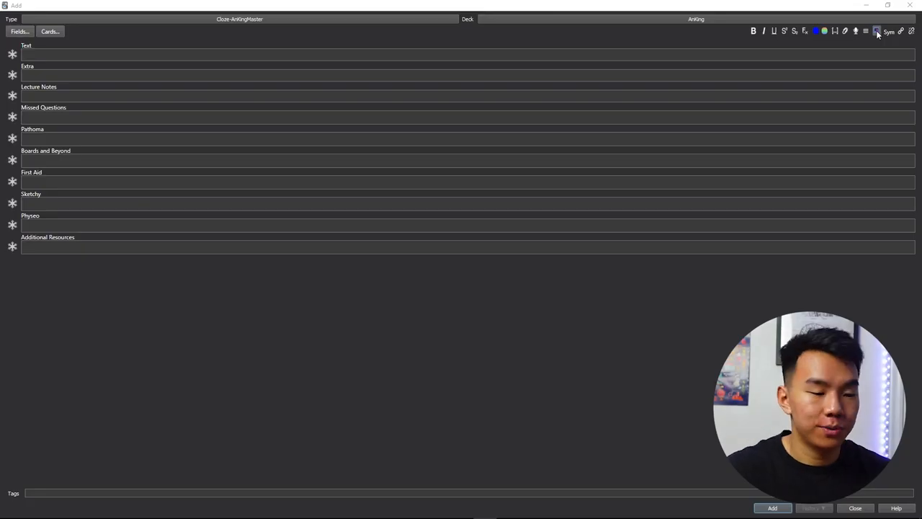
# Add two 'Hide All, Guess One' heart diagram occlusion cards and begin reviewing
pyautogui.click(878, 31)
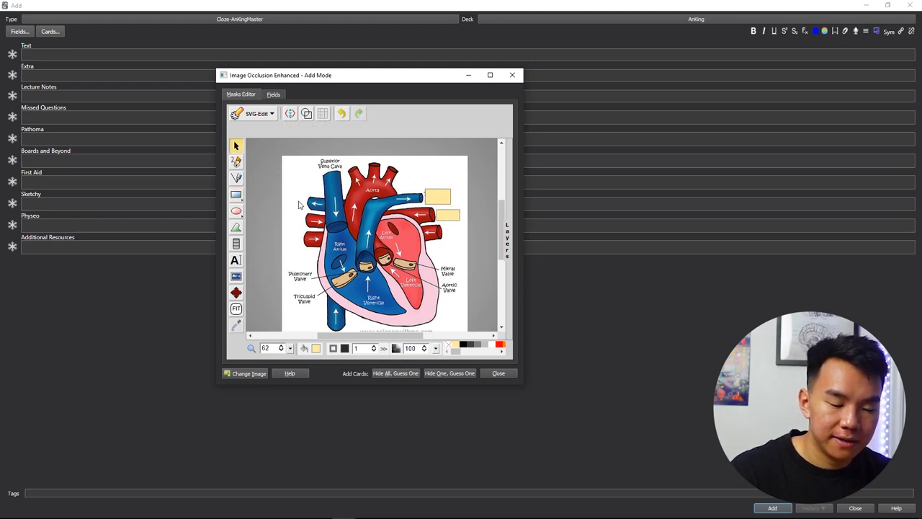
pyautogui.moveTo(411, 239)
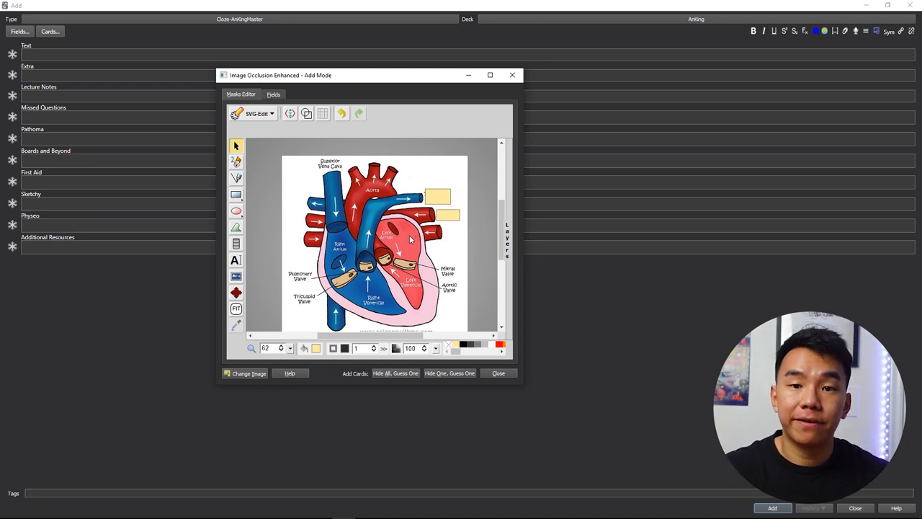
pyautogui.moveTo(462, 272)
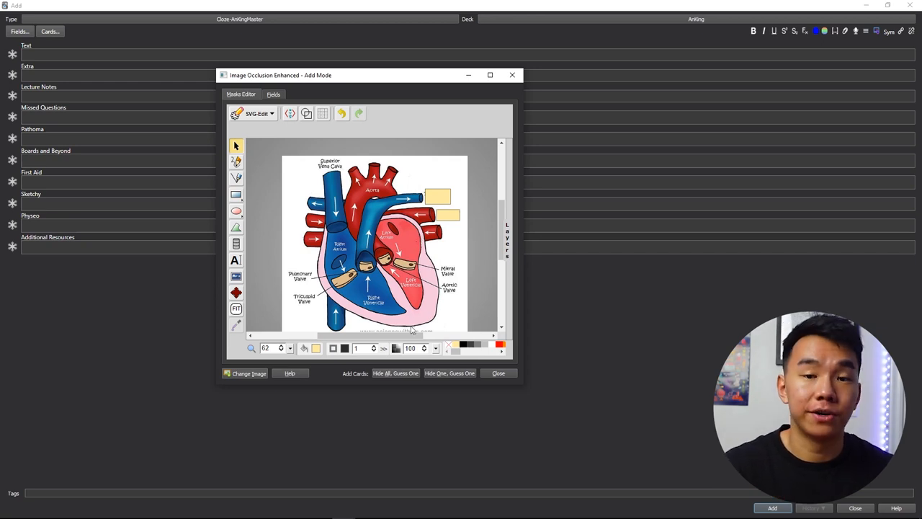
pyautogui.moveTo(450, 373)
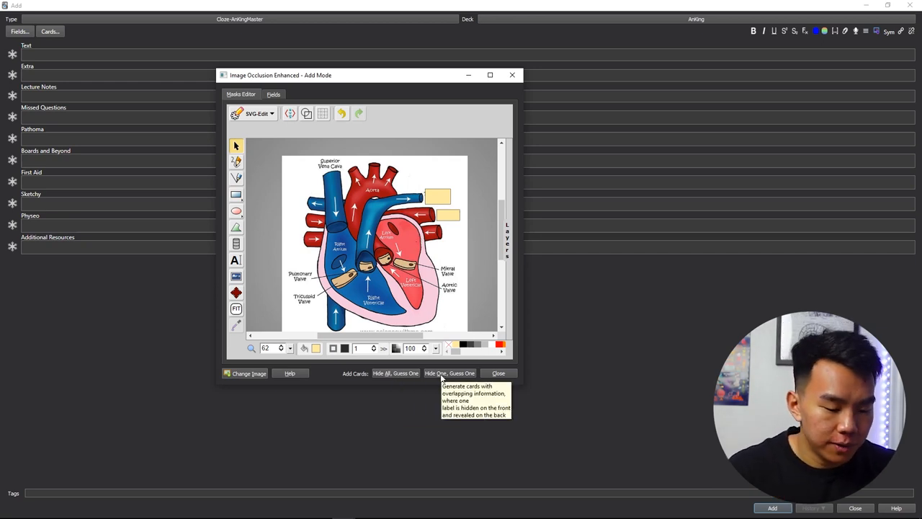
pyautogui.moveTo(441, 360)
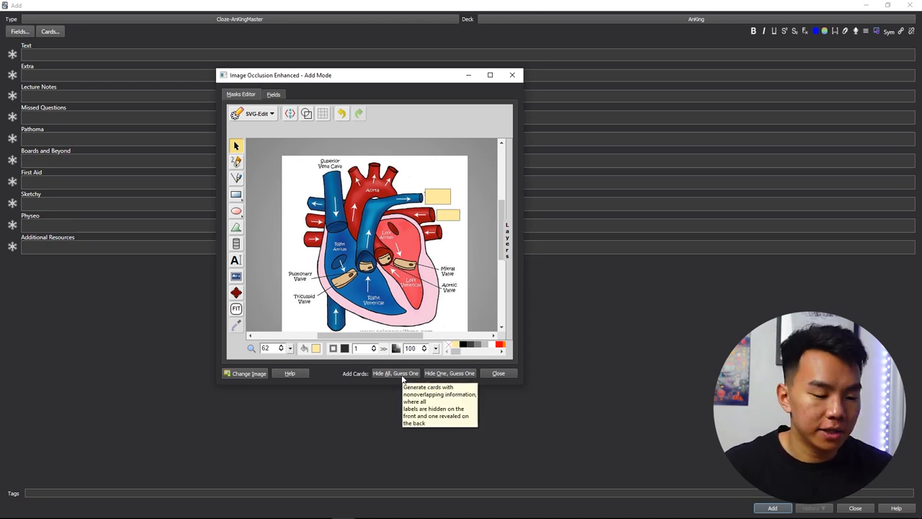
pyautogui.click(394, 373)
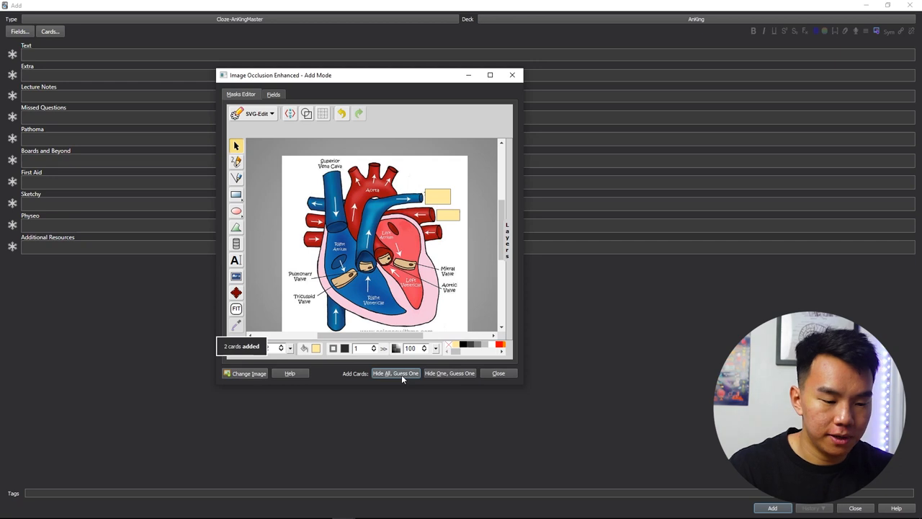
pyautogui.click(498, 373)
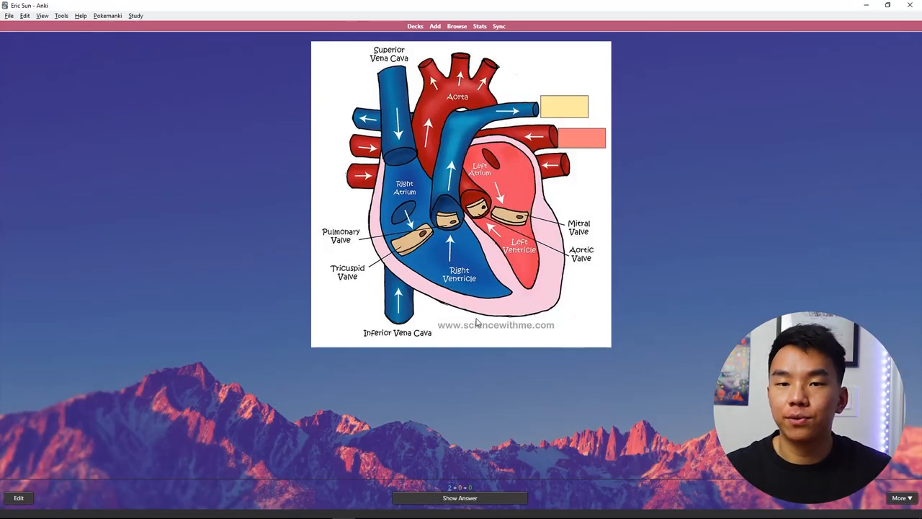